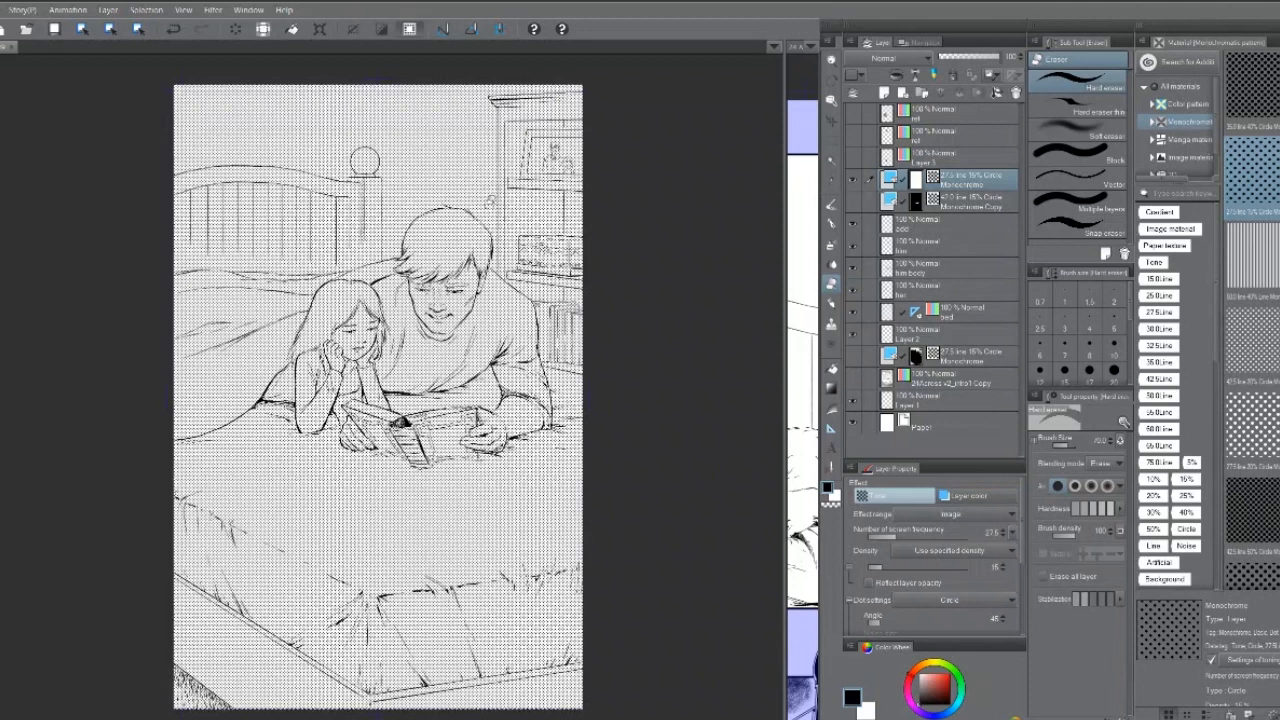
Turn on a 27.5-line circle dot tone for the layer covering the whole page
left_click(915, 180)
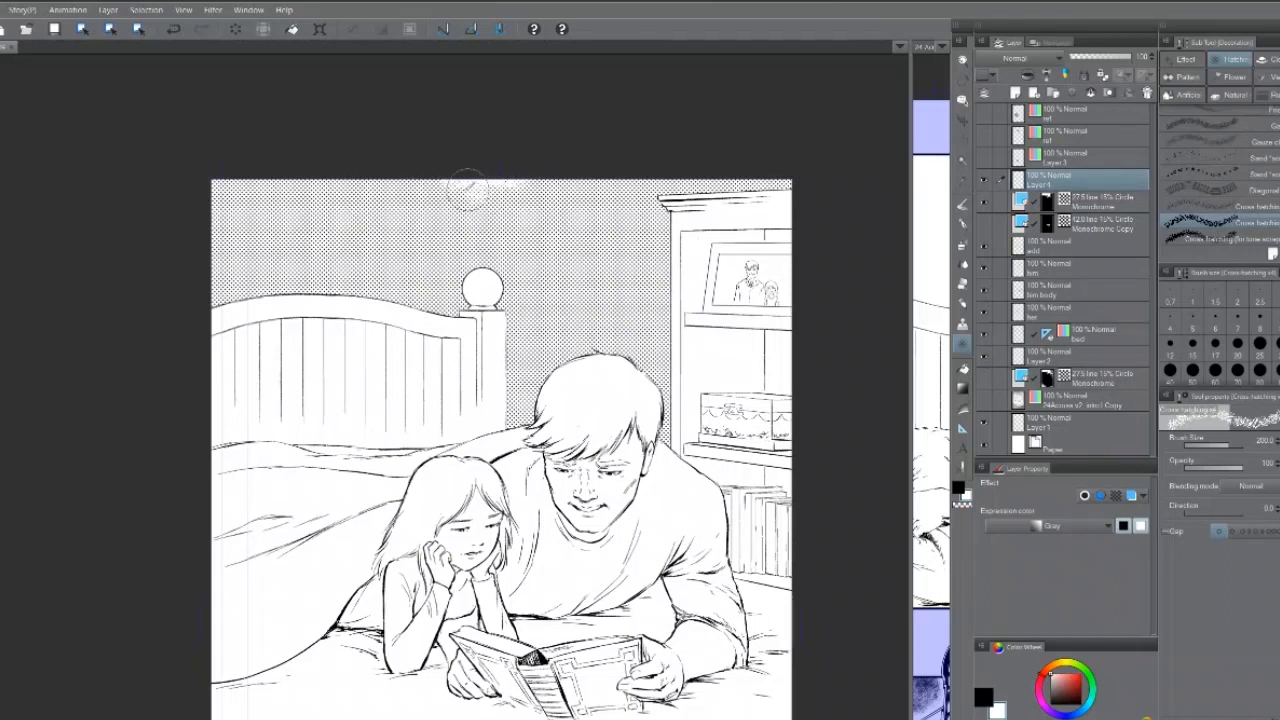
Erase the tone mask around the headboard and bedpost globe
left_click_drag(465, 190, 515, 185)
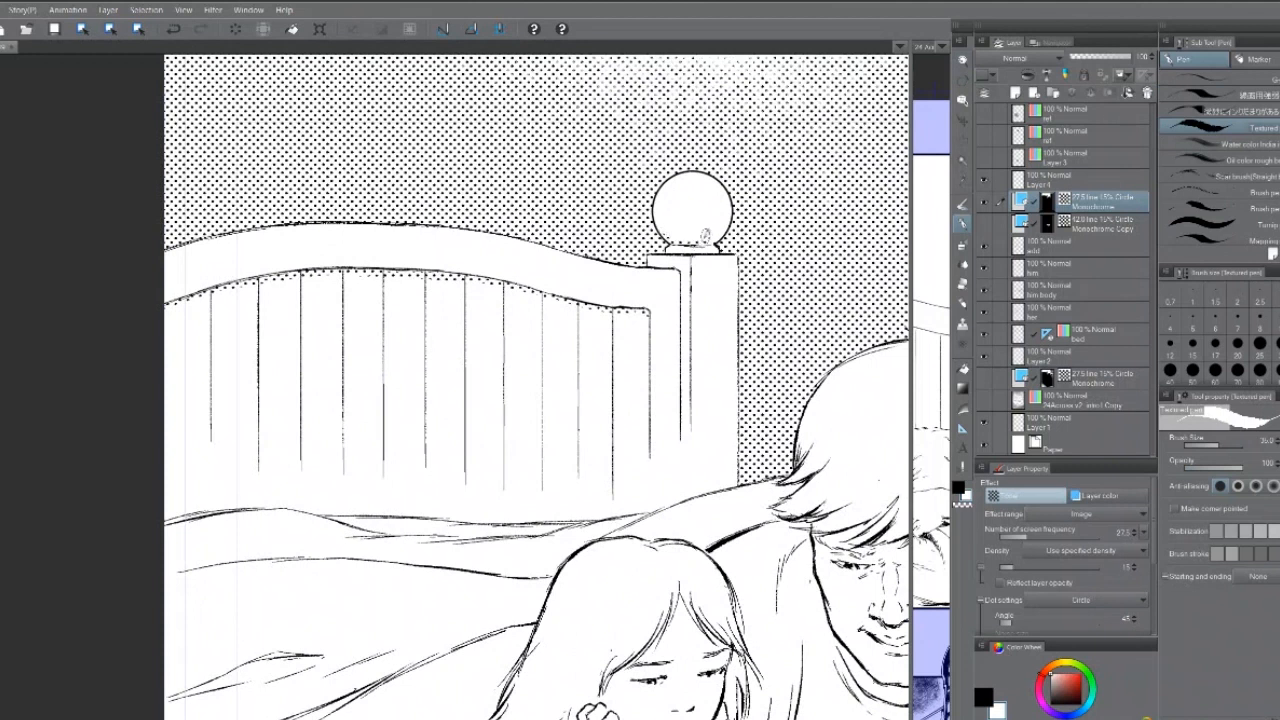
Erase tone from the headboard slats with the G-pen, keeping a band under the top rail
left_click(700, 233)
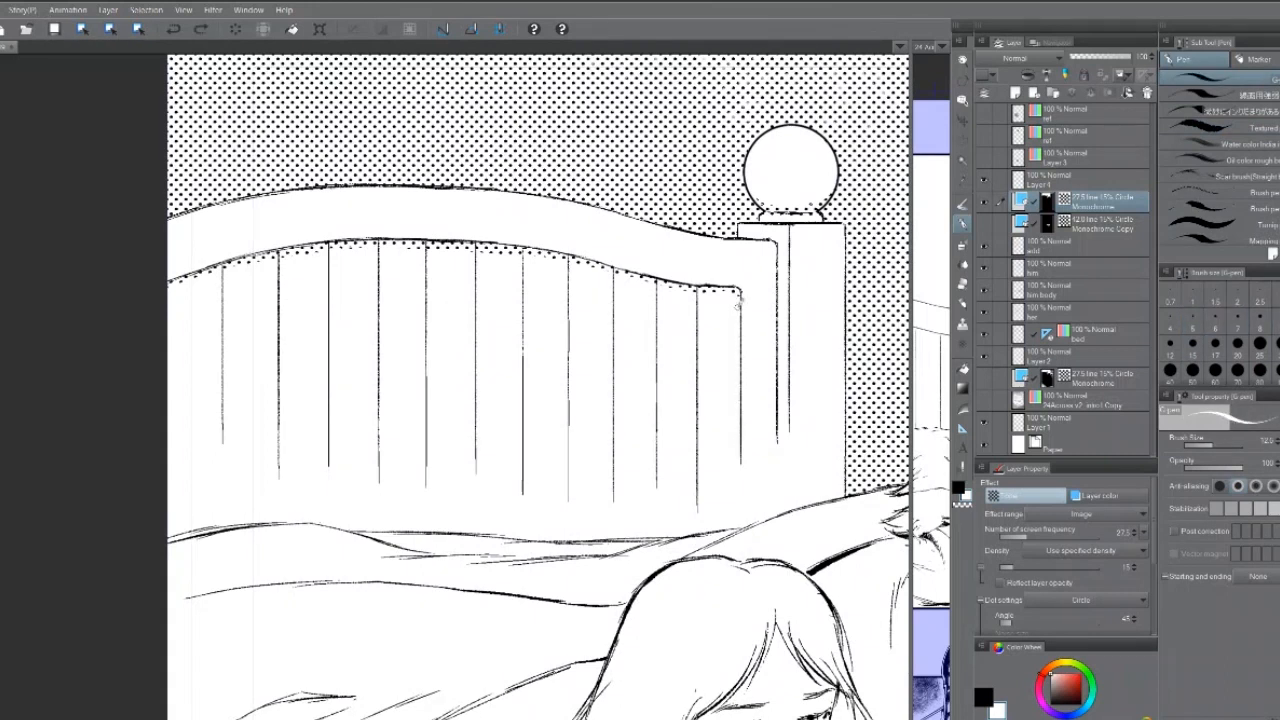
left_click_drag(695, 290, 695, 520)
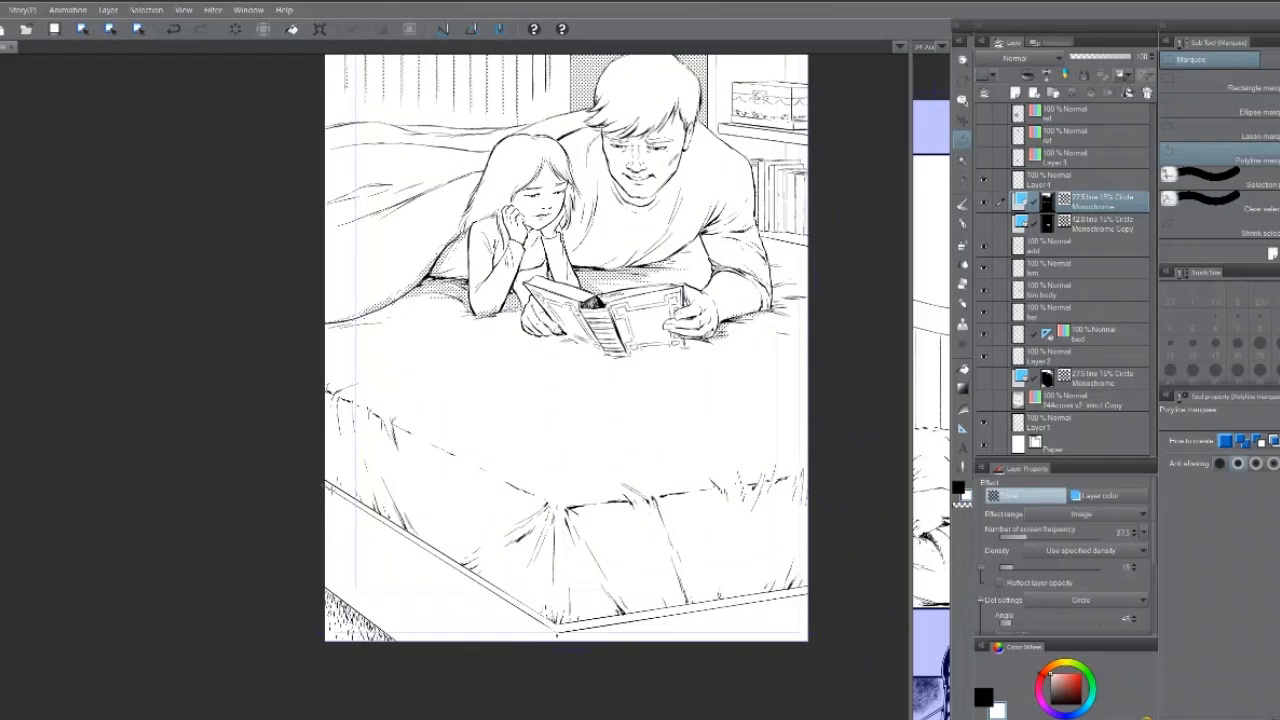
Outline an area of the bed with the Polyline marquee to edit the tone mask
left_click_drag(328, 490, 558, 638)
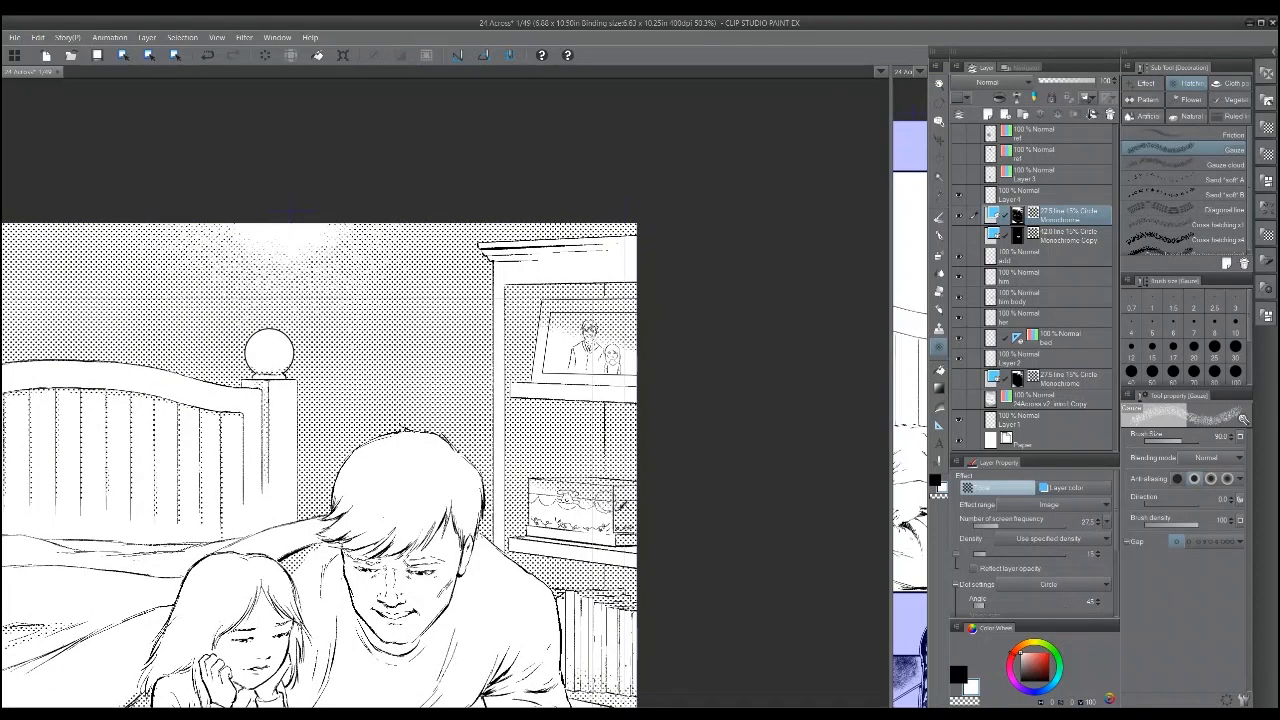
Scroll down to check the dot tone on the book and mattress front
scroll("down", 3)
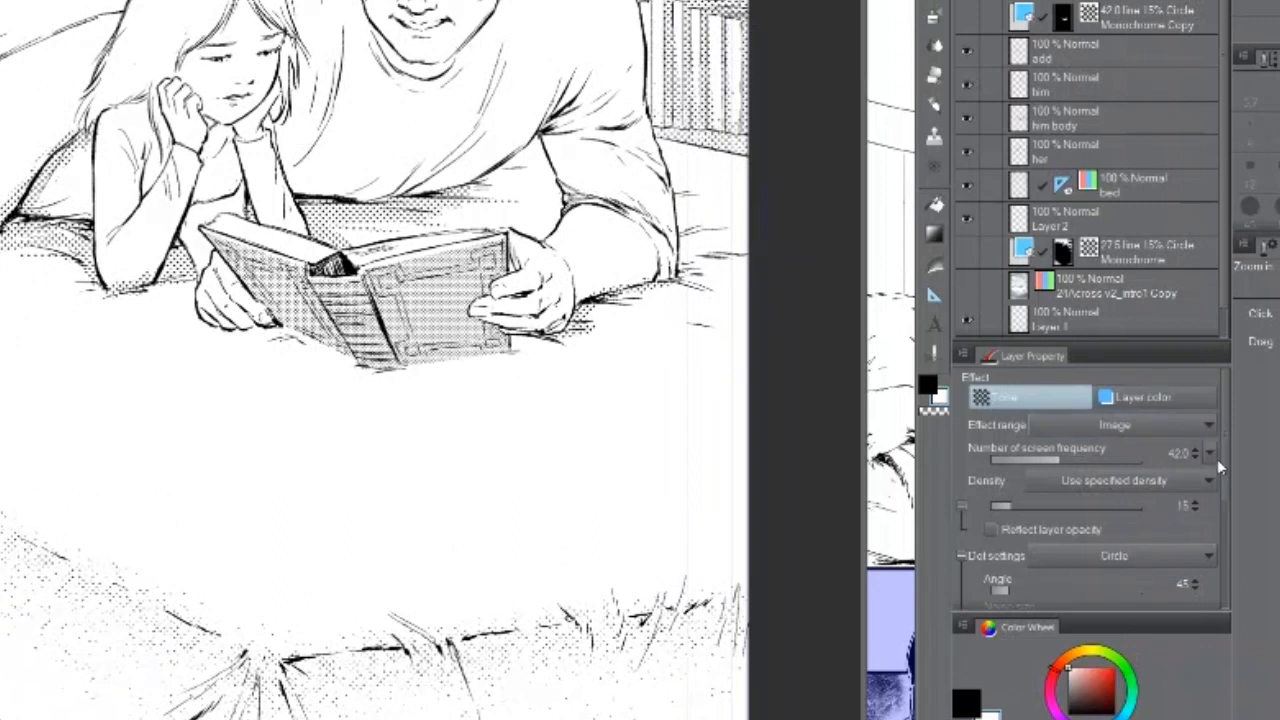
mouse_move(1188, 568)
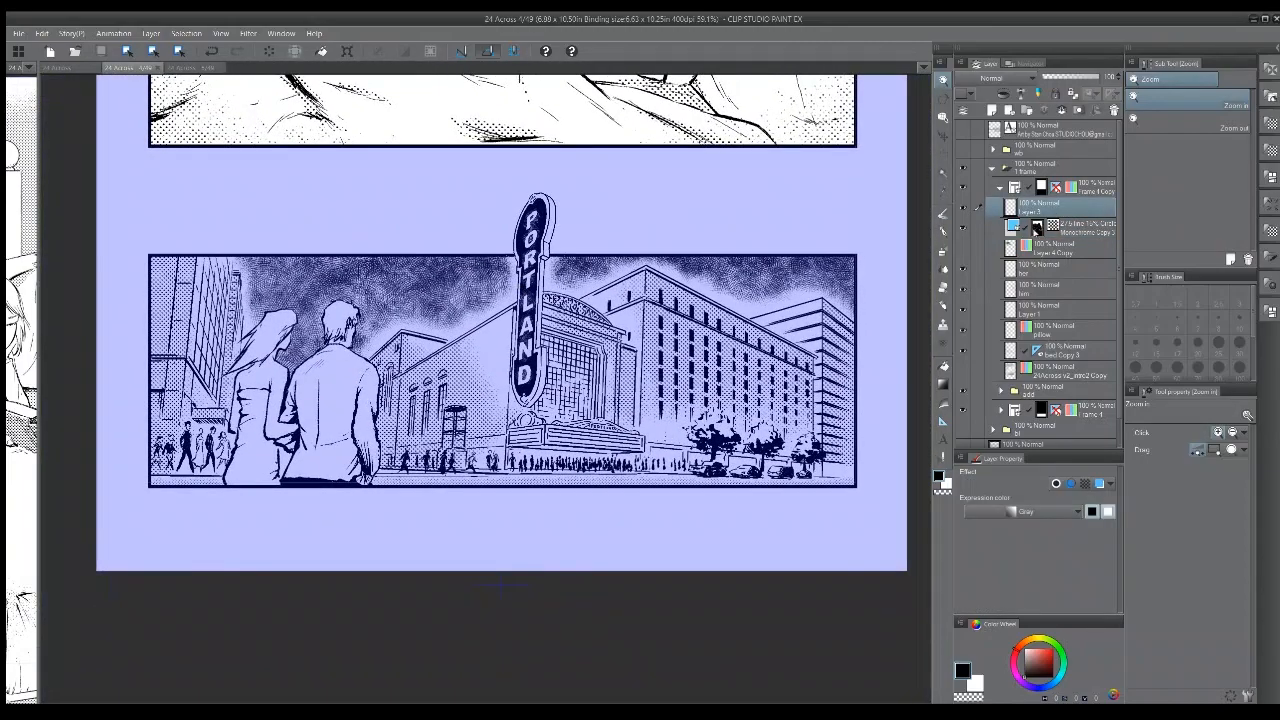
Select the Portland panel's tone layer to view its roughly 37-line tone settings
left_click(1050, 228)
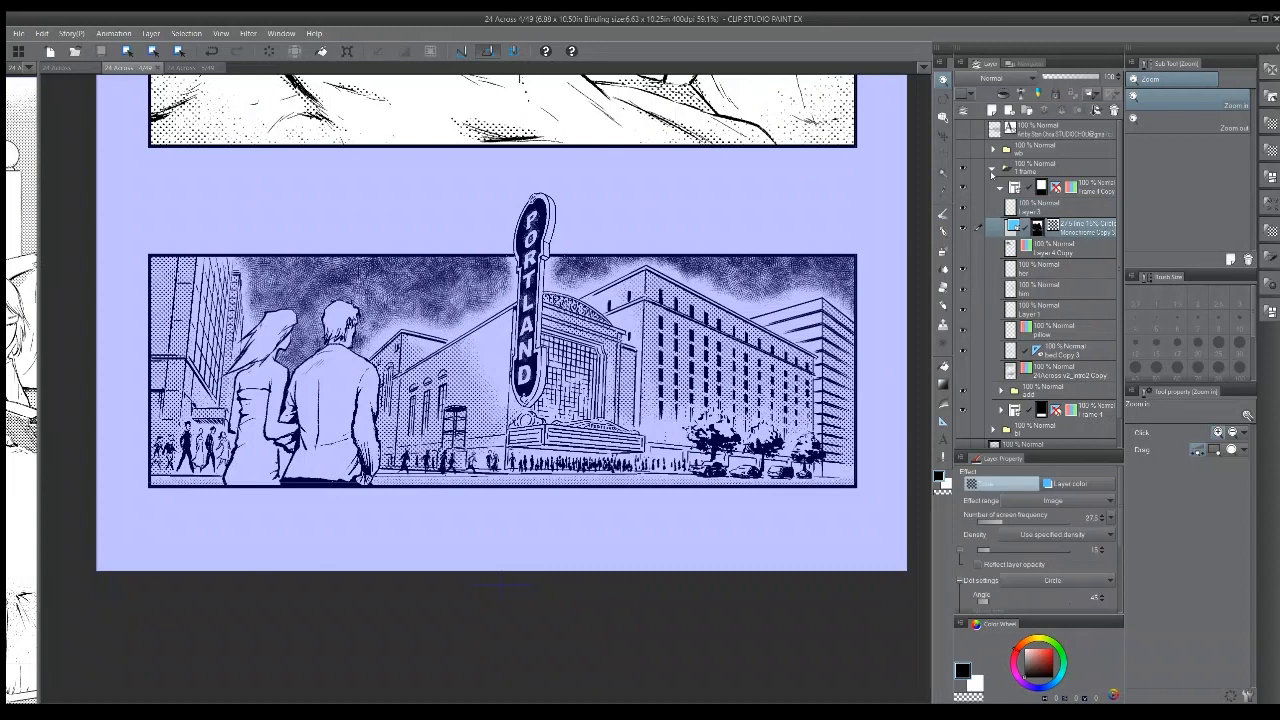